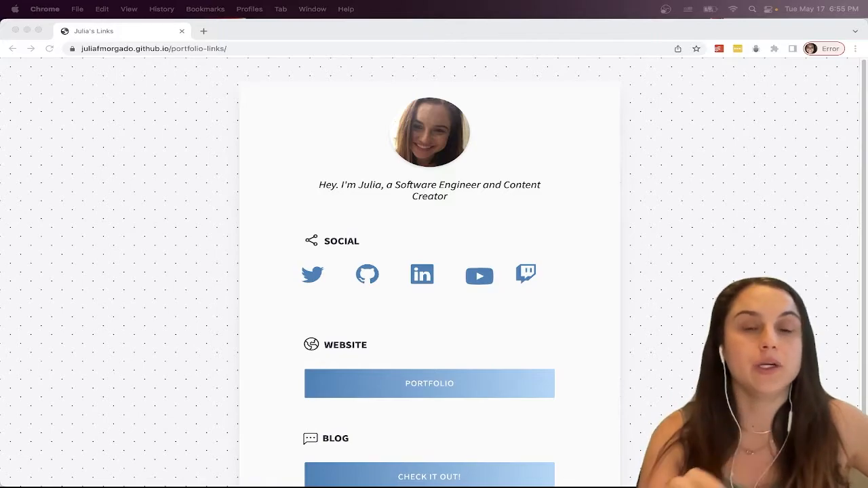
pyautogui.moveTo(723, 206)
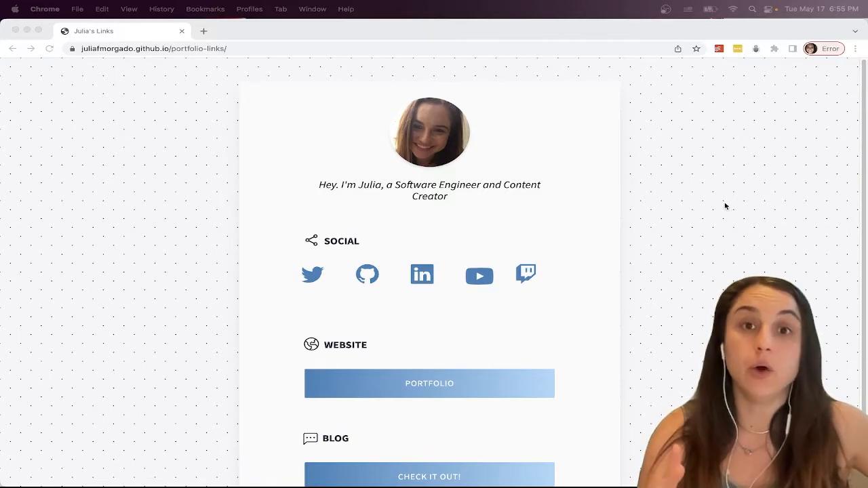
pyautogui.moveTo(697, 169)
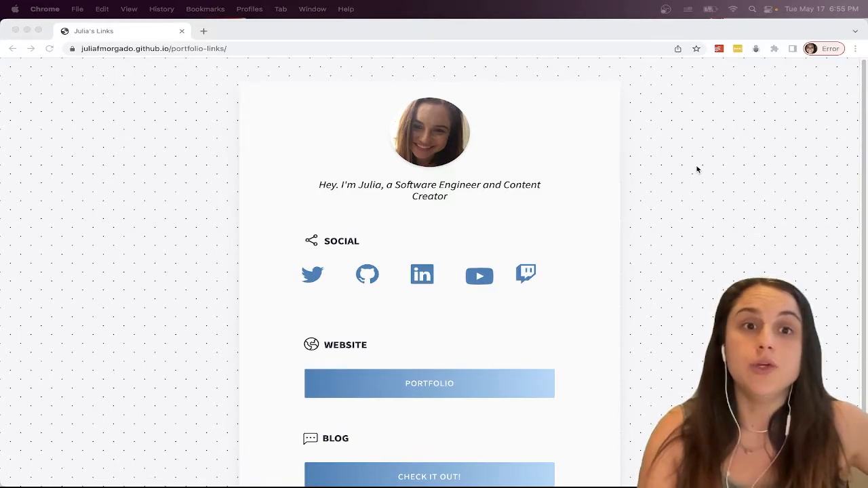
# - Inspect the page from the right-click menu, close DevTools, then reopen it from View > Developer
pyautogui.rightClick(697, 170)
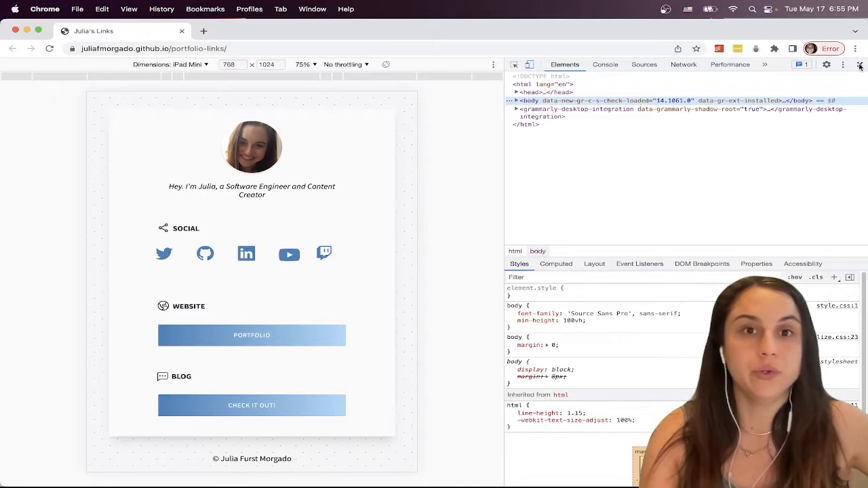
pyautogui.click(859, 65)
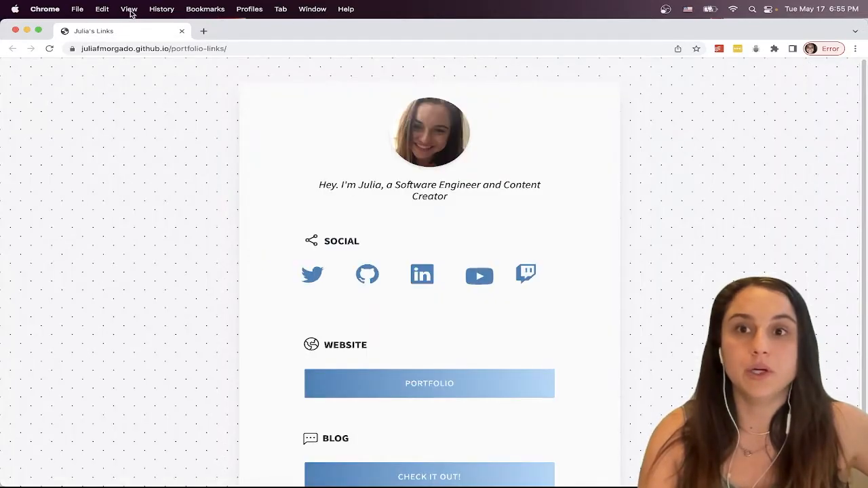
pyautogui.click(129, 8)
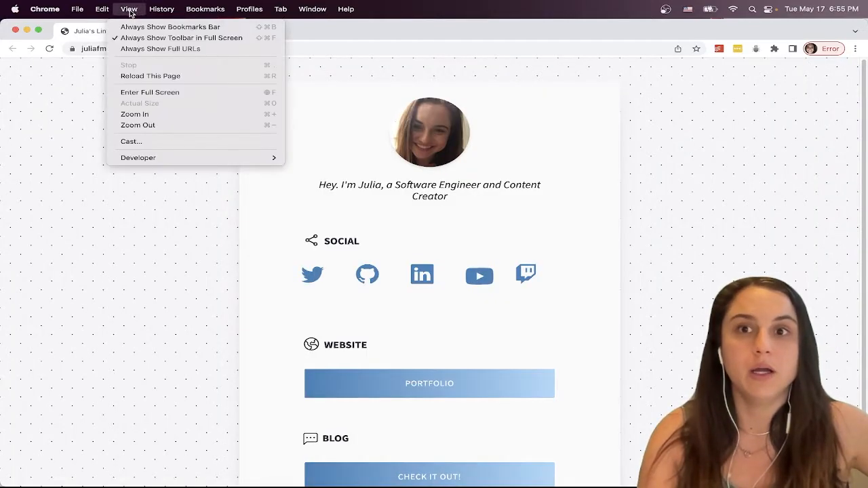
pyautogui.moveTo(174, 124)
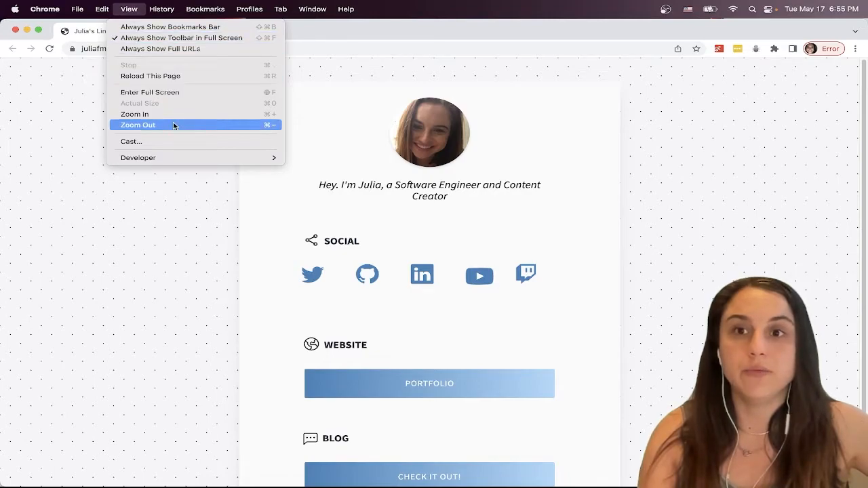
pyautogui.moveTo(138, 157)
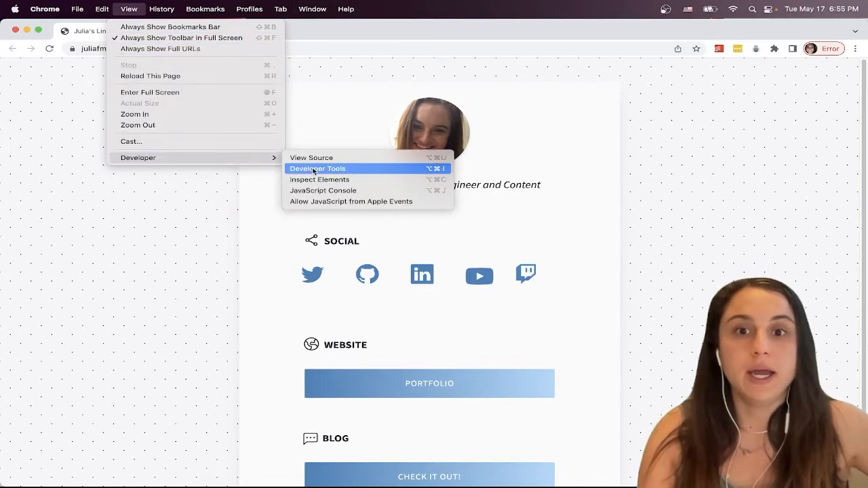
pyautogui.click(317, 168)
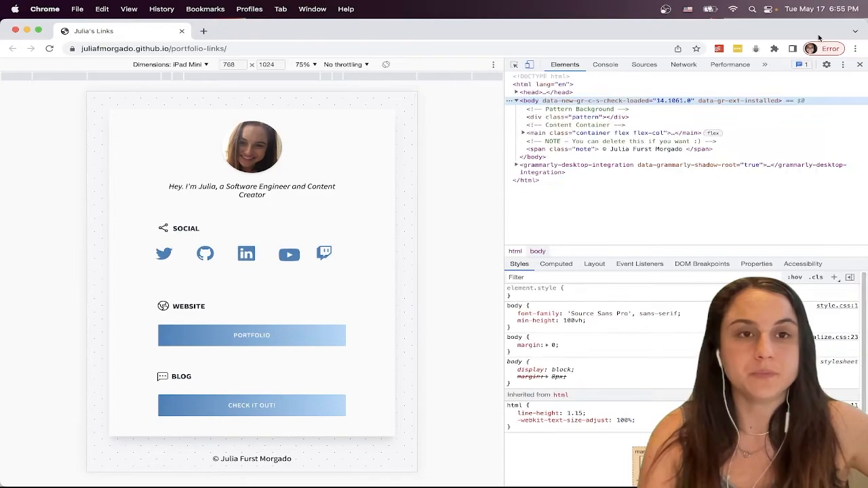
# - Close DevTools again and bring up Chrome's three-dot main menu
pyautogui.click(859, 65)
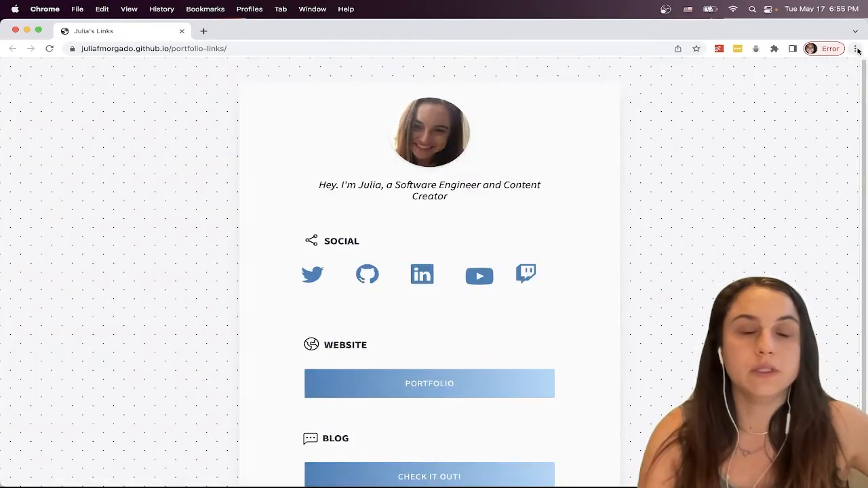
pyautogui.moveTo(855, 49)
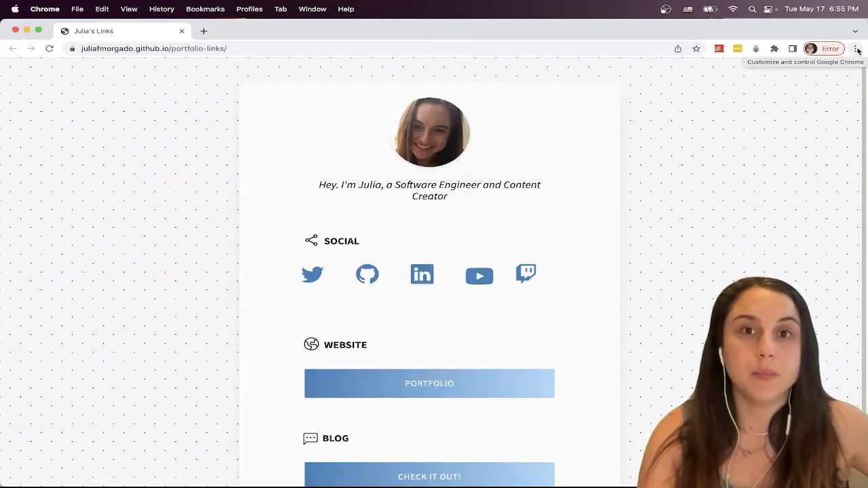
pyautogui.click(854, 49)
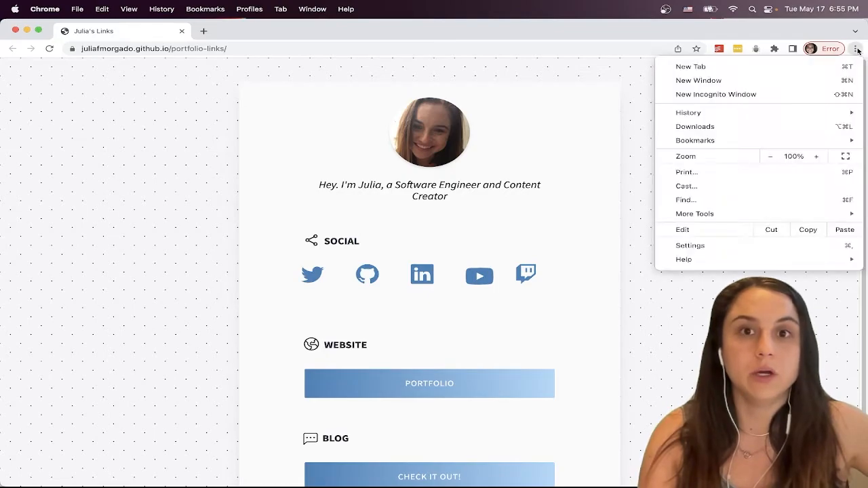
pyautogui.moveTo(806, 128)
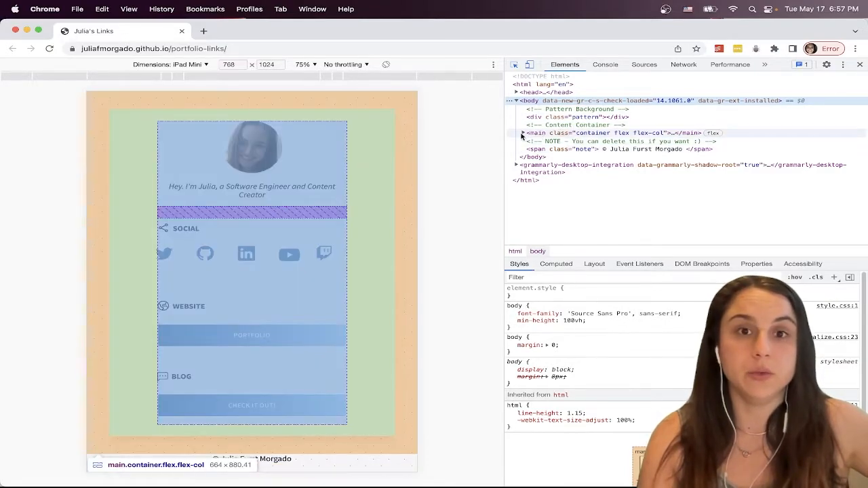
# - Expand the main.container node so its avatar and links section children show
pyautogui.click(531, 141)
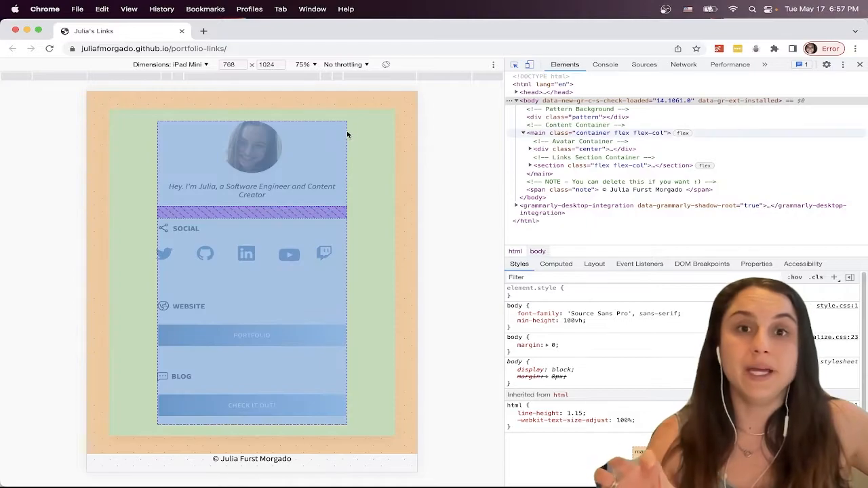
pyautogui.moveTo(324, 257)
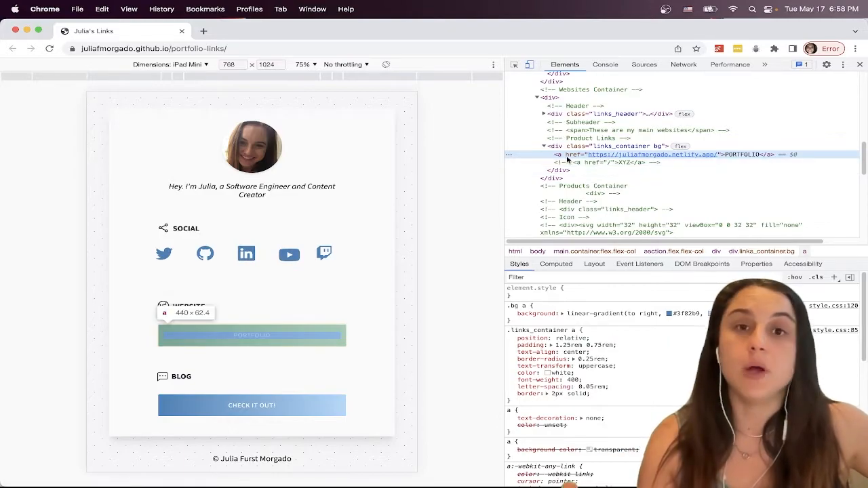
# - Inspect the portfolio link so its h2 heading node shows in the Elements panel
pyautogui.click(583, 187)
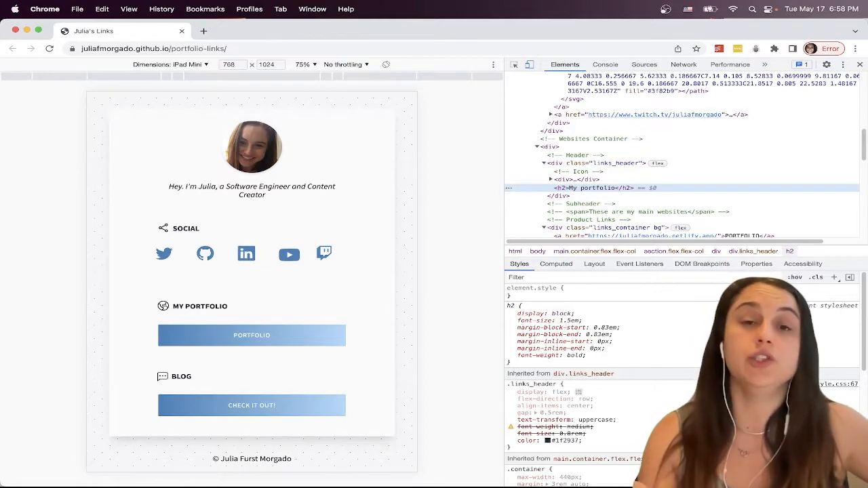
pyautogui.scroll(3)
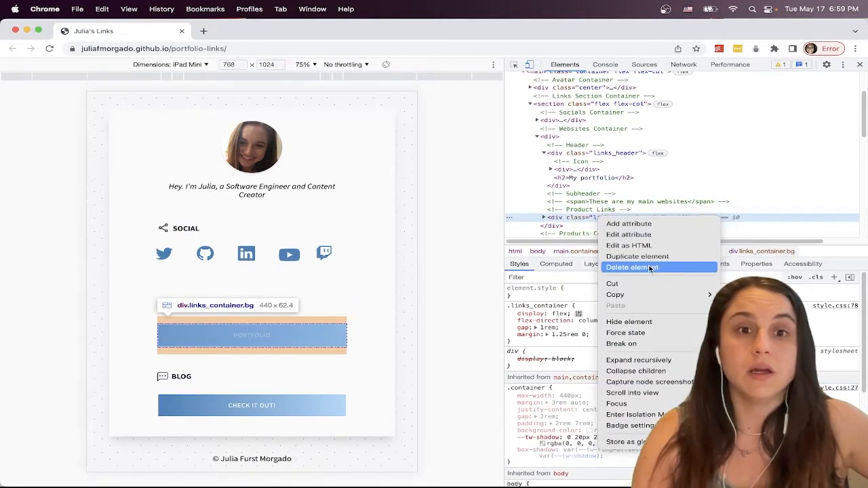
# - Delete the portfolio button's container and edit the My portfolio heading as HTML
pyautogui.click(631, 267)
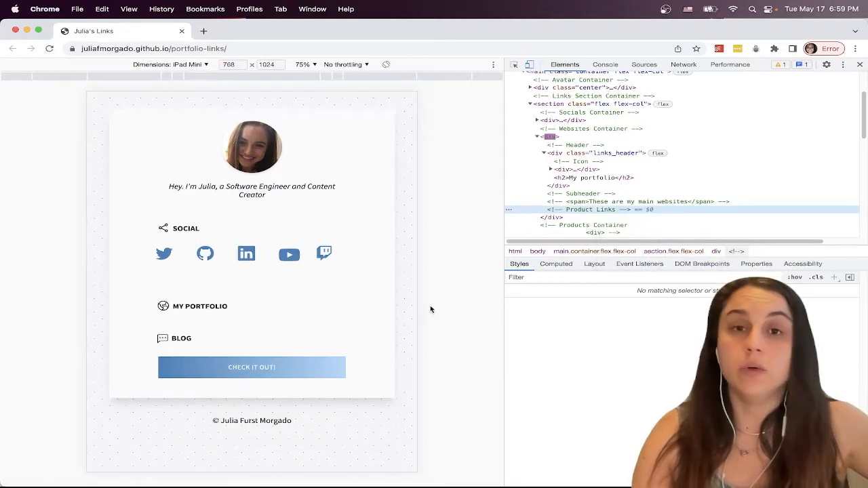
pyautogui.moveTo(453, 241)
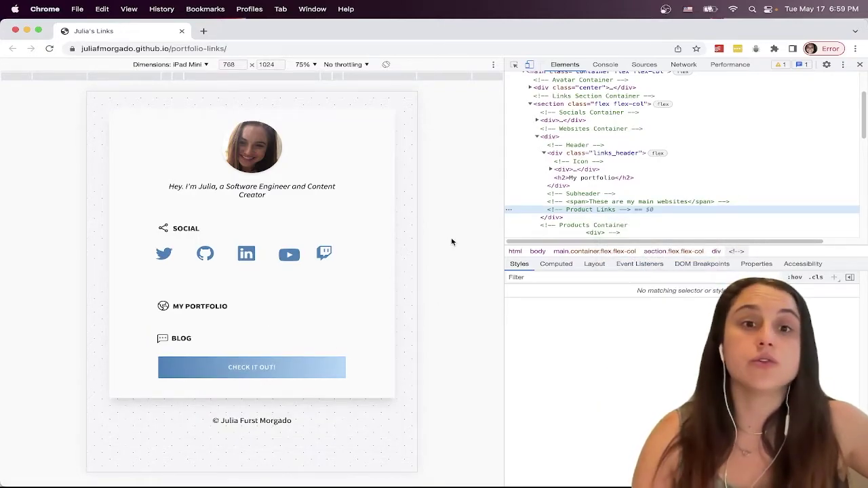
pyautogui.click(589, 187)
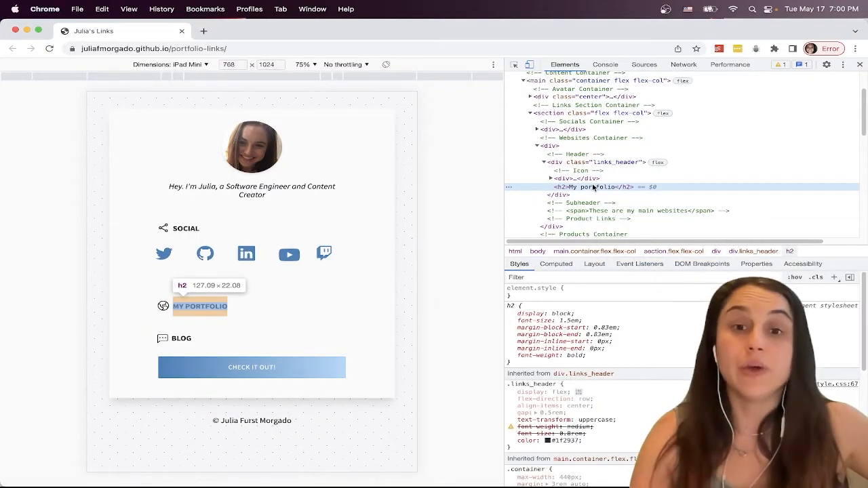
pyautogui.rightClick(594, 187)
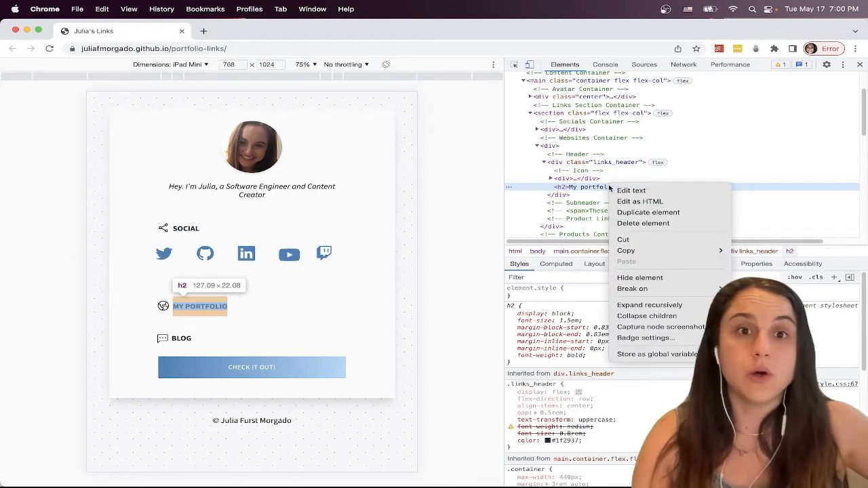
pyautogui.click(640, 201)
pyautogui.write('<p>My website </p>')
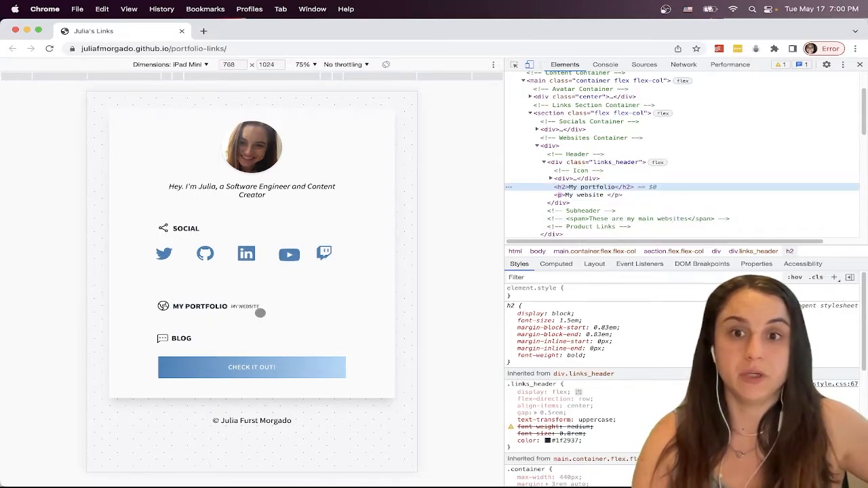
pyautogui.moveTo(475, 220)
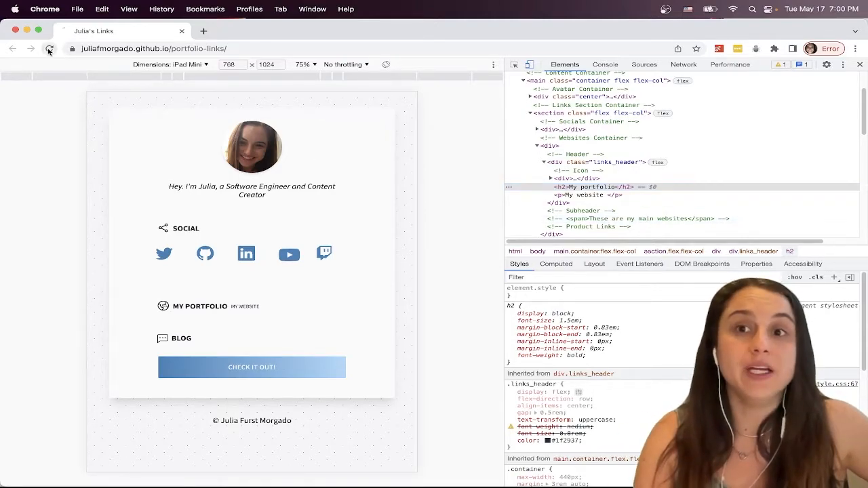
# - Reload the page so the original WEBSITE heading and Portfolio button return
pyautogui.click(49, 49)
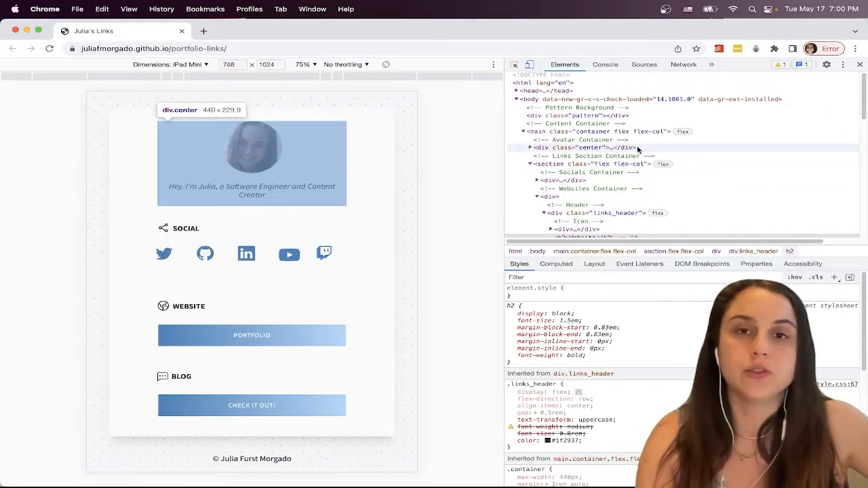
pyautogui.moveTo(442, 189)
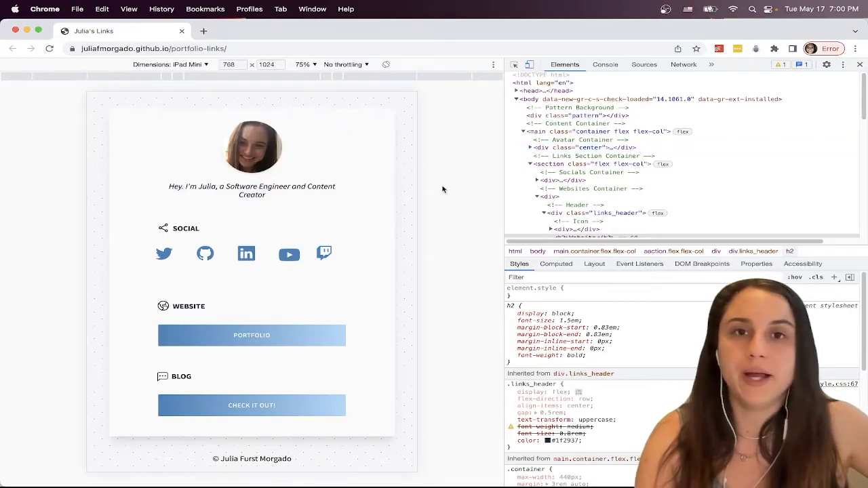
pyautogui.moveTo(459, 192)
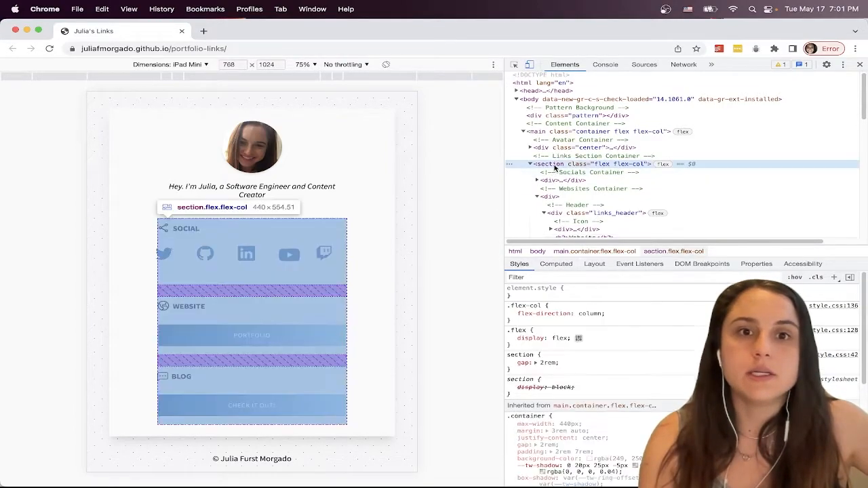
# - Toggle flex-direction: column off and on for section.flex.flex-col, then raise its gap to 3rem
pyautogui.click(511, 313)
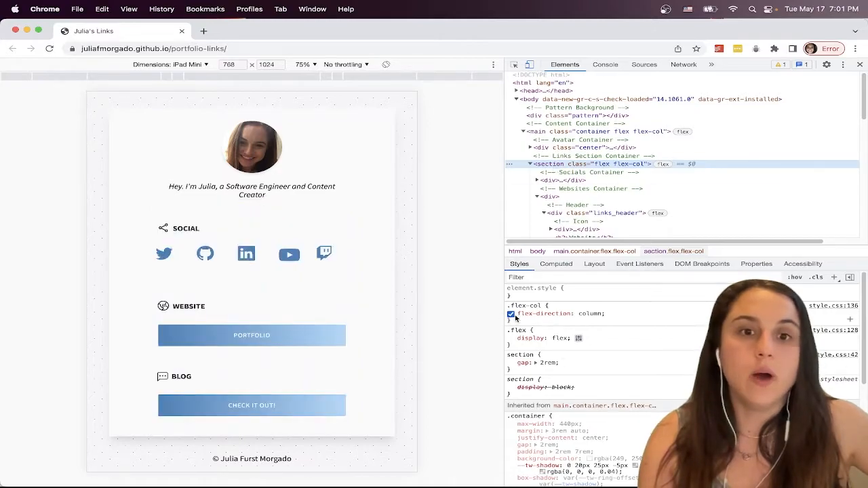
pyautogui.click(511, 313)
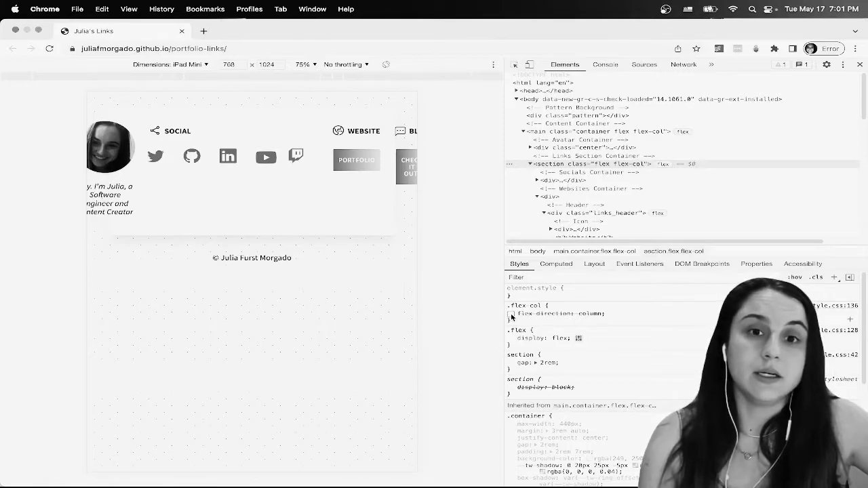
pyautogui.click(510, 364)
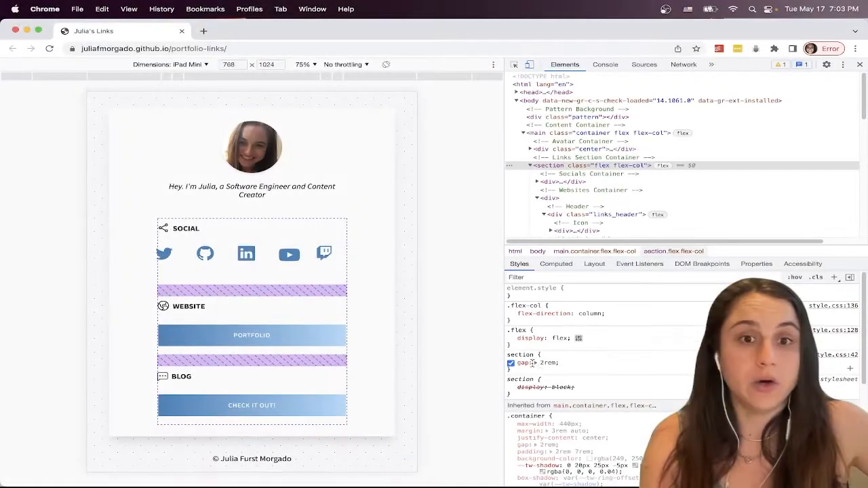
pyautogui.click(509, 363)
pyautogui.write('5')
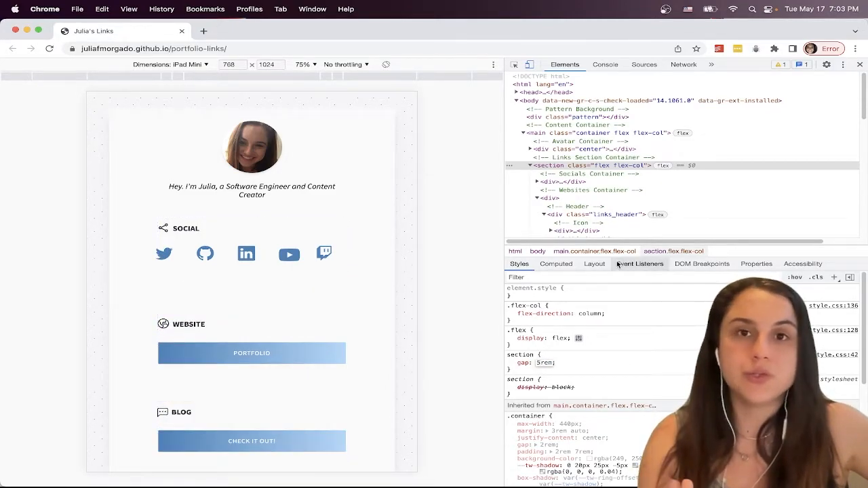
pyautogui.click(556, 182)
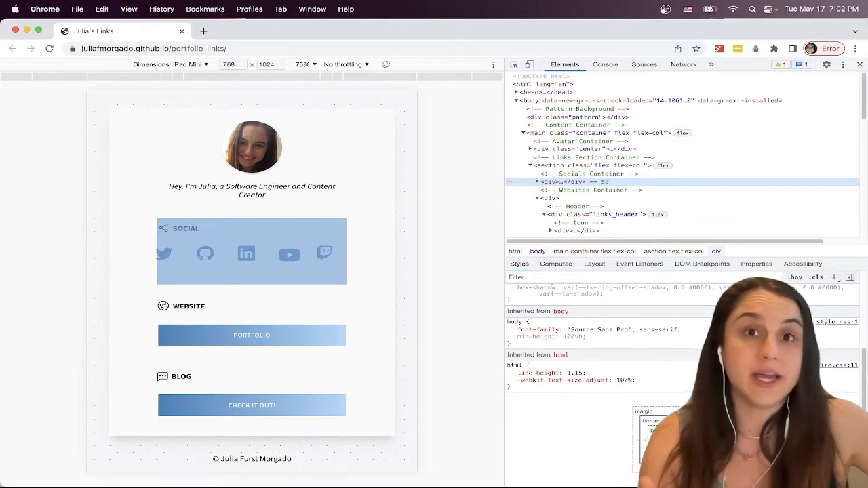
pyautogui.click(590, 165)
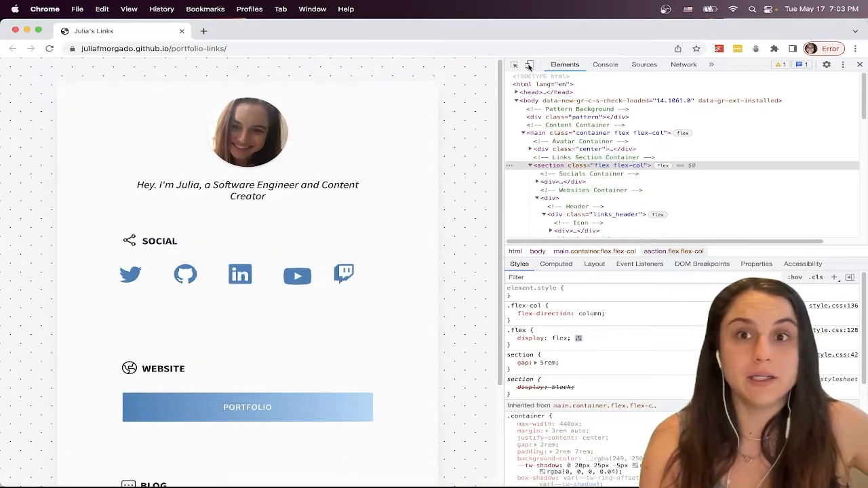
pyautogui.click(529, 65)
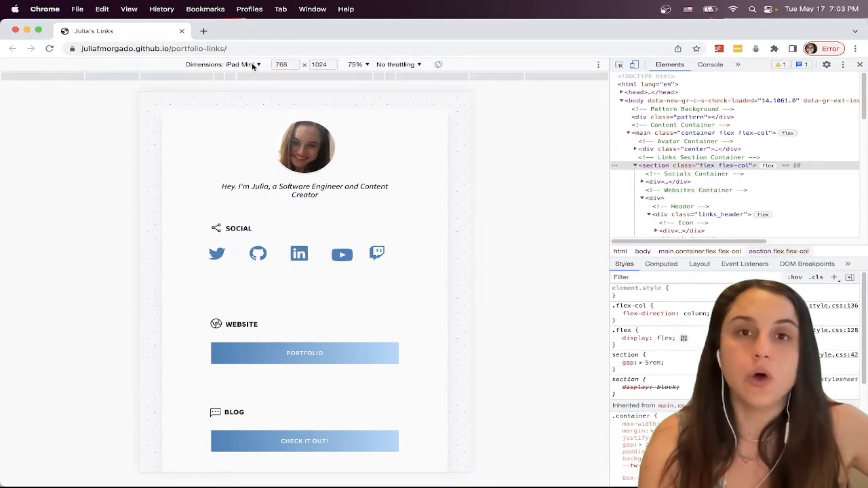
pyautogui.click(241, 65)
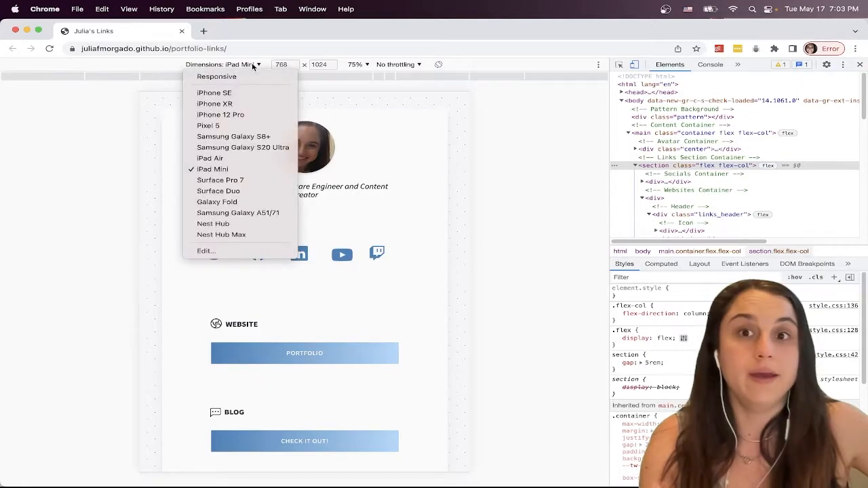
pyautogui.moveTo(241, 93)
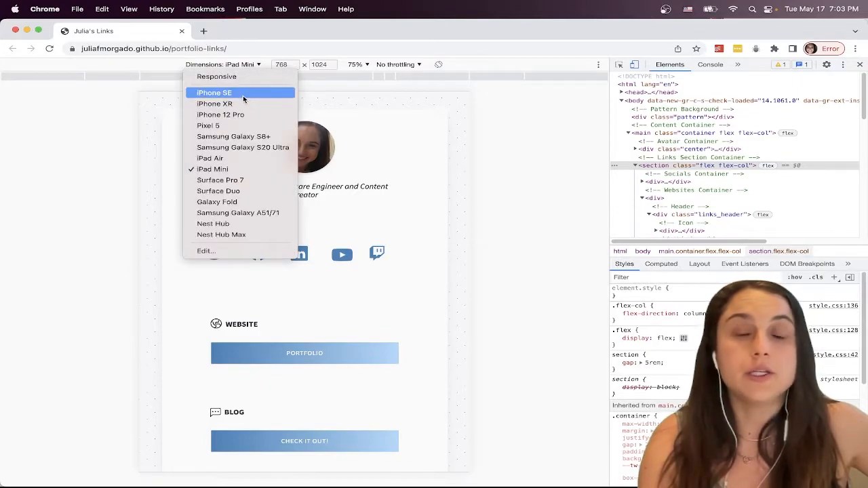
pyautogui.click(214, 92)
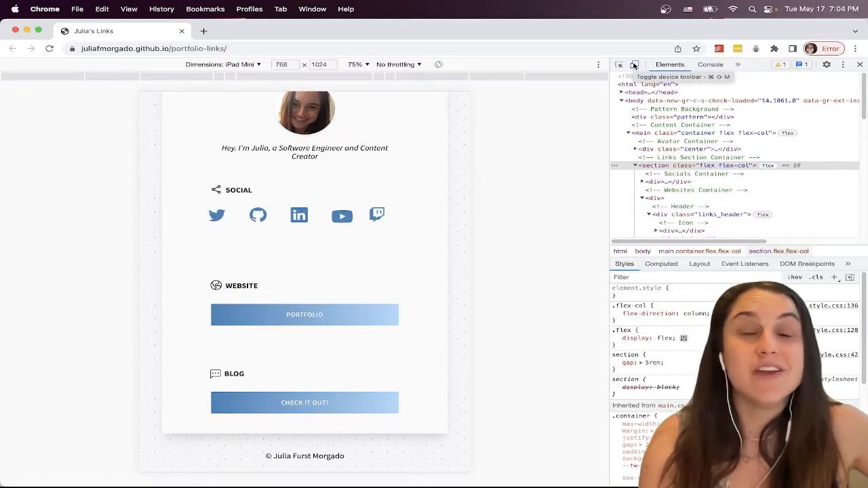
pyautogui.moveTo(554, 255)
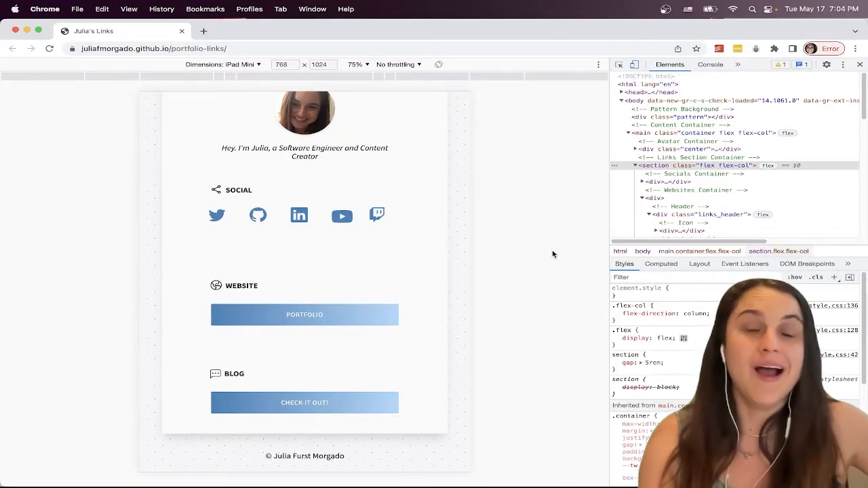